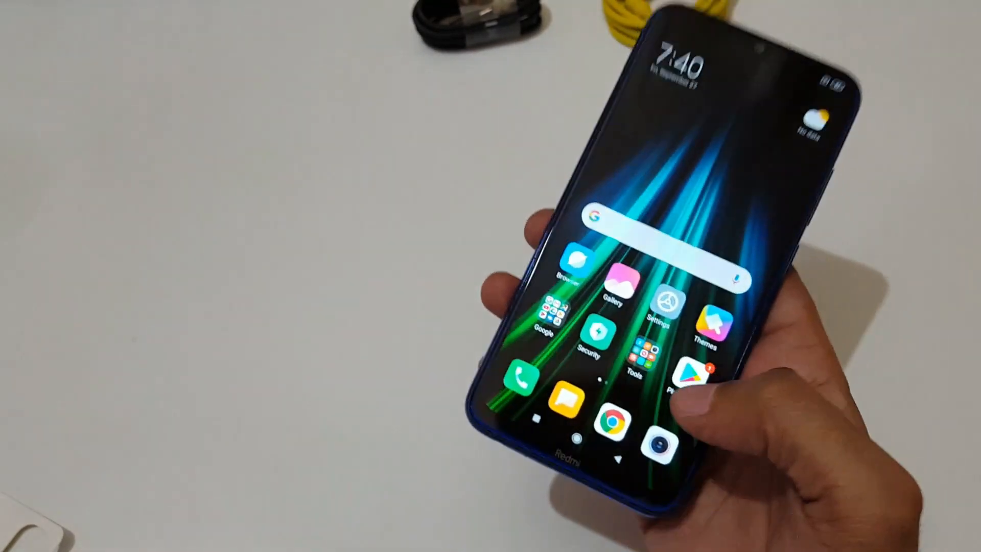
# Lock and wake the phone, then swipe up on the lock screen to reveal the PIN keypad
pyautogui.click(664, 306)
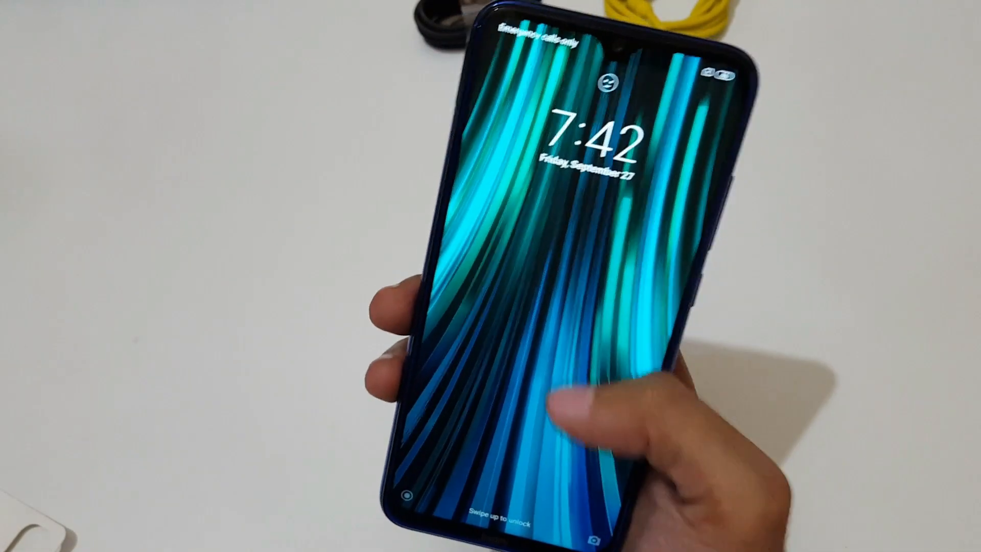
pyautogui.moveTo(556, 407); pyautogui.dragTo(556, 188)
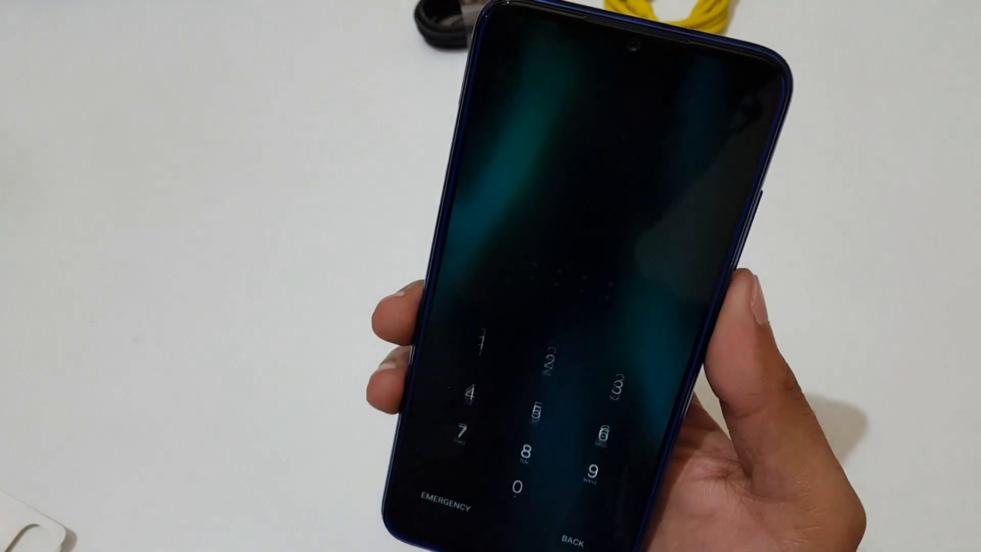